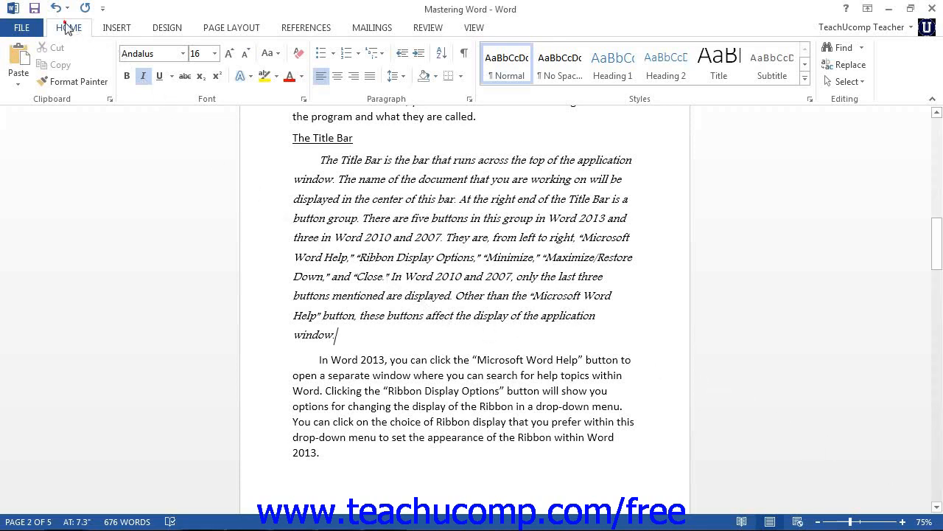
Step: Copy the italic Andalus formatting of the Title Bar paragraph with Format Painter
left_click(73, 81)
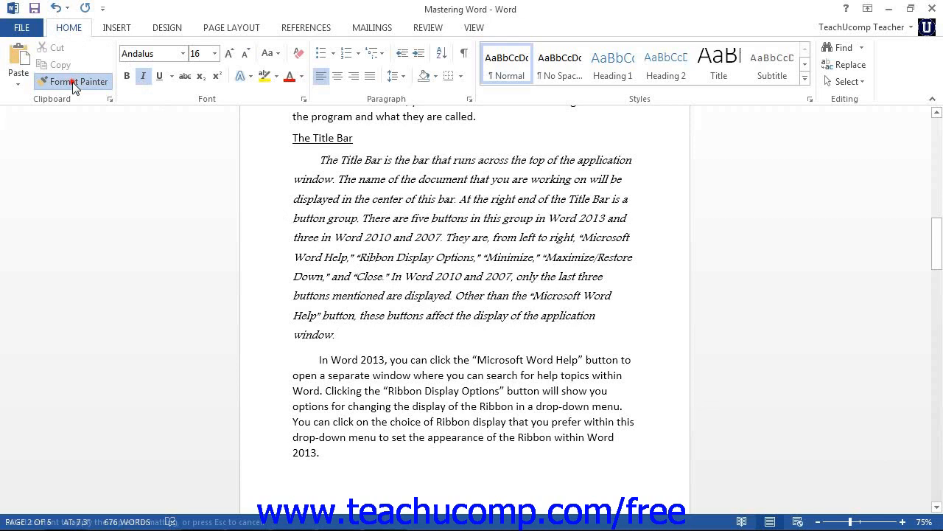
left_click(73, 81)
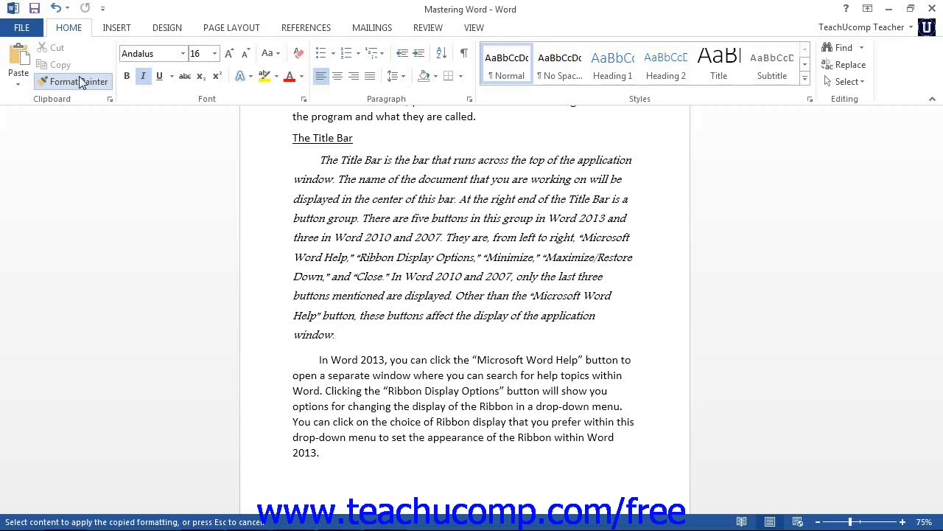
Step: Lock Format Painter on and paint the italic formatting from "Down," through "window."
left_click(337, 335)
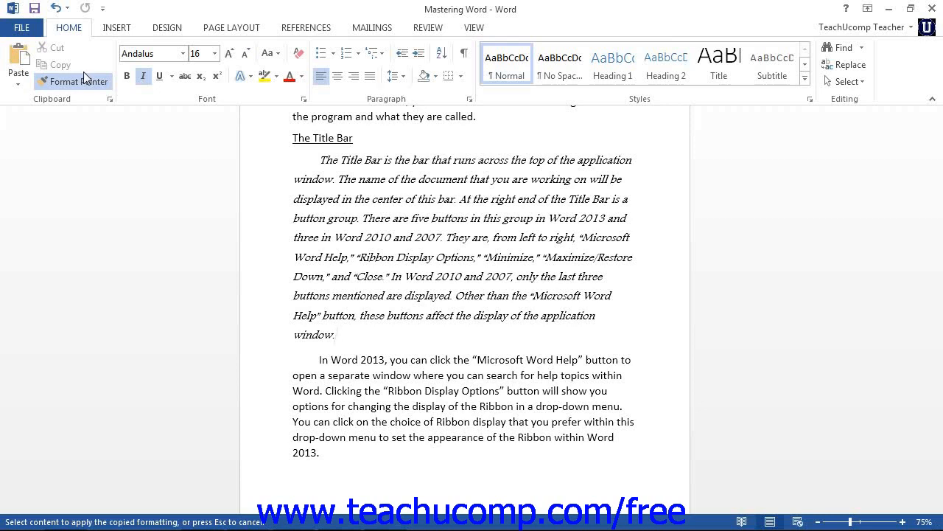
left_click(335, 335)
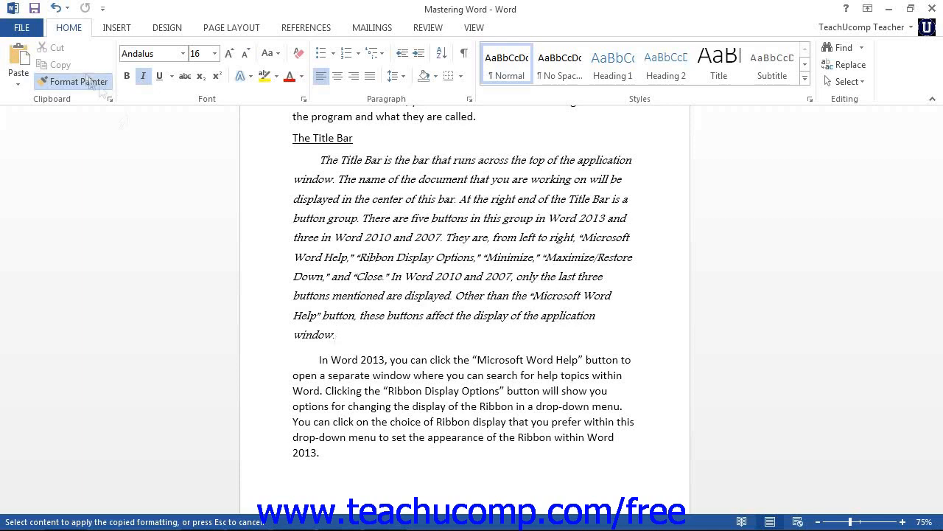
left_click_drag(293, 277, 334, 334)
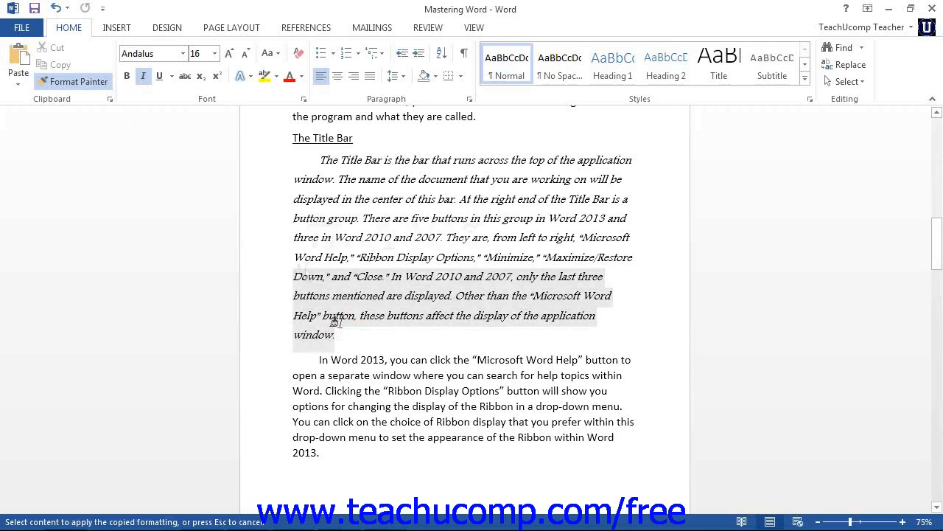